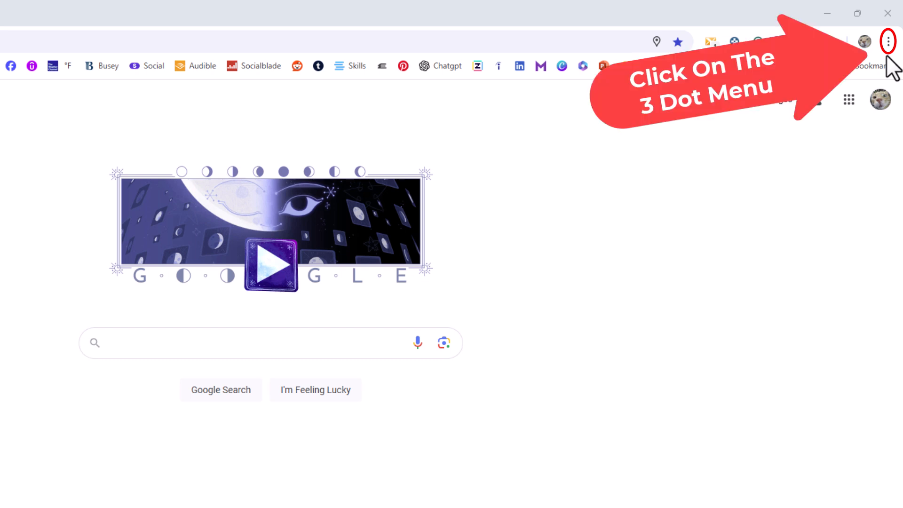
- Reach Chrome's Settings page through the three-dot main menu
{"action": "left_click", "coordinate": [888, 41]}
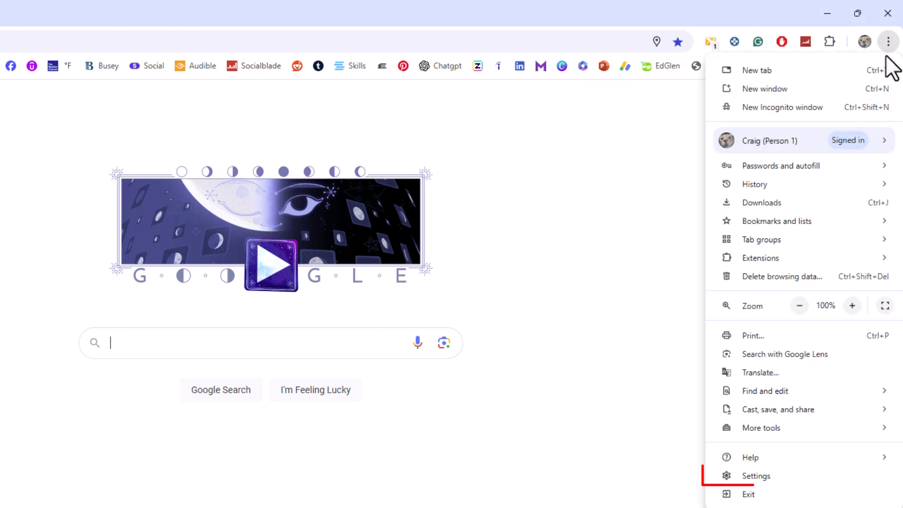
{"action": "mouse_move", "coordinate": [756, 475]}
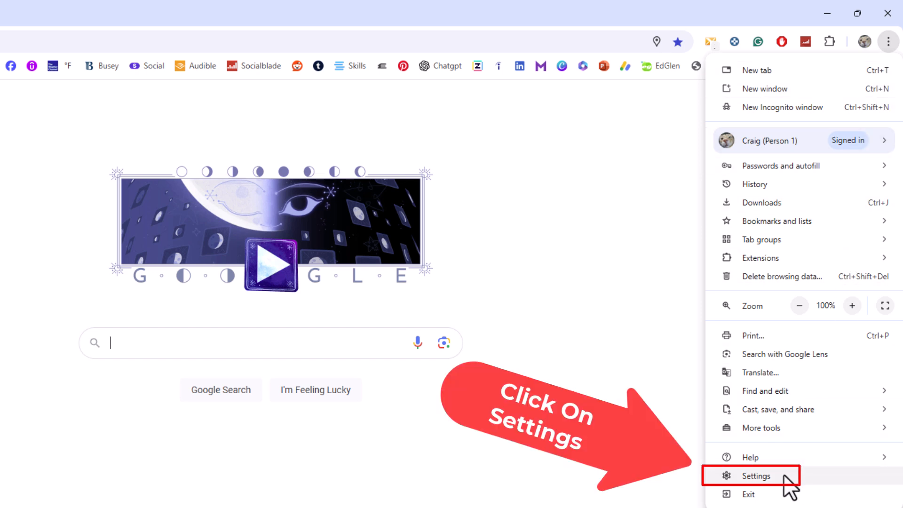
{"action": "left_click", "coordinate": [757, 476]}
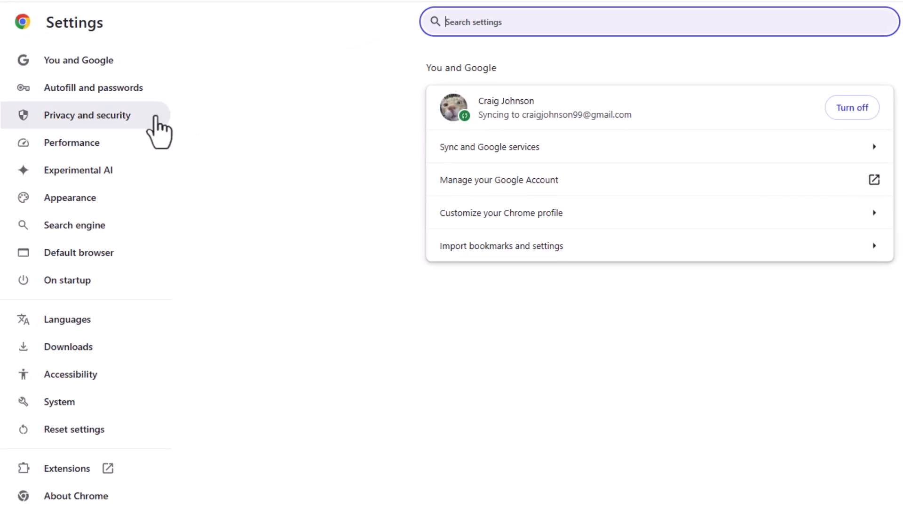
- Go to Privacy and security and the Third-party cookies page from the sidebar
{"action": "left_click", "coordinate": [87, 115]}
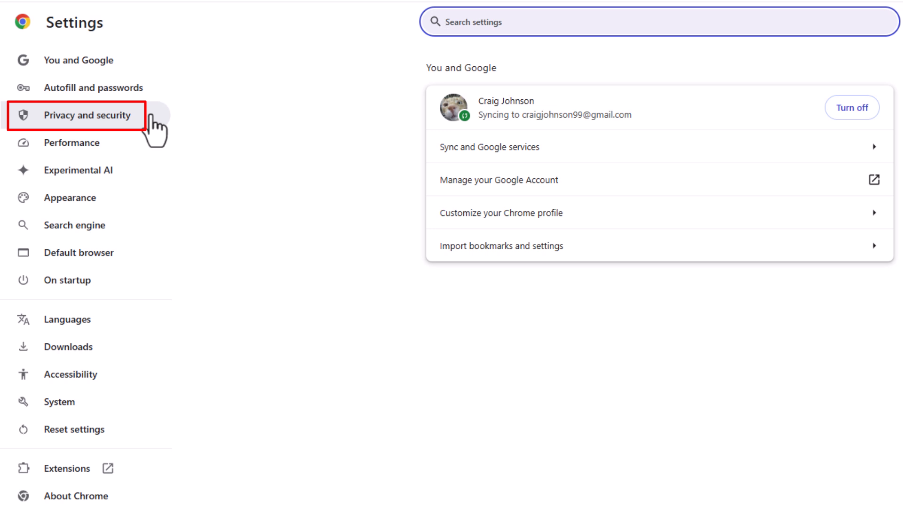
{"action": "left_click", "coordinate": [87, 116]}
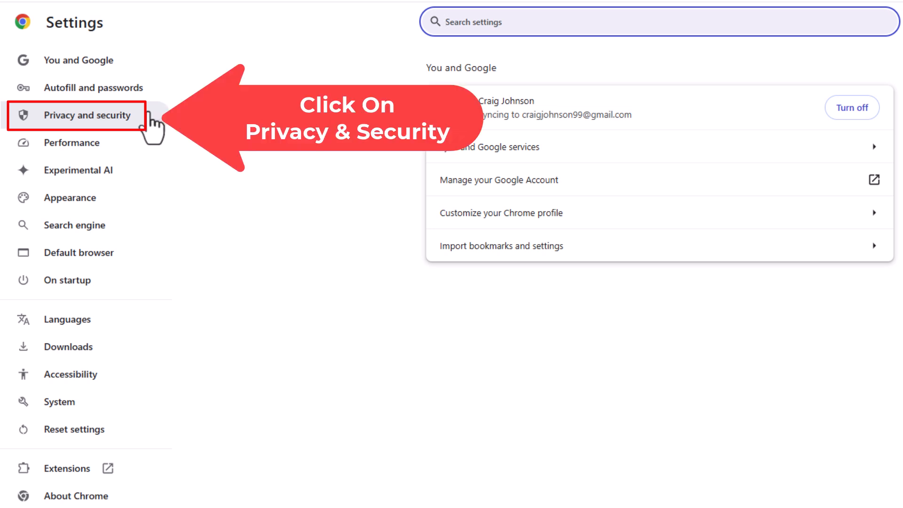
{"action": "left_click", "coordinate": [85, 115]}
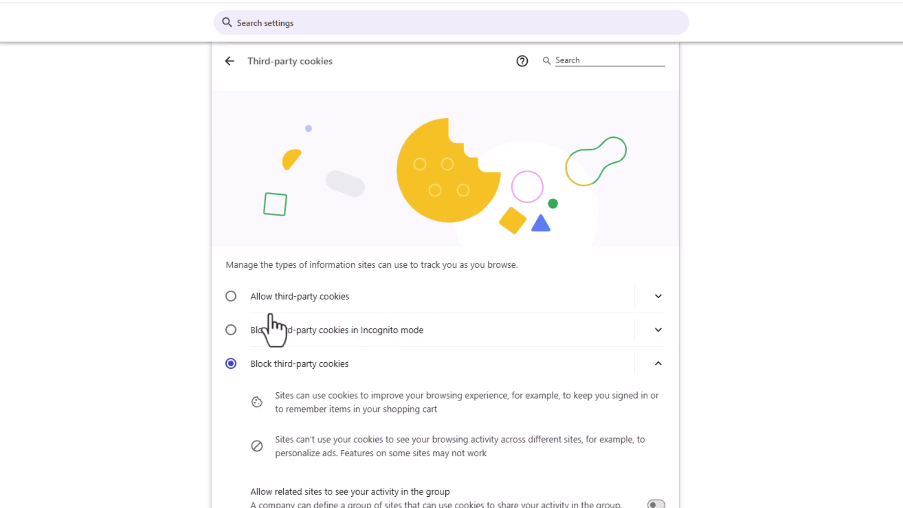
- Scroll the Third-party cookies page down to the Advanced Do Not Track setting
{"action": "scroll", "scroll_direction": "down", "scroll_amount": 3}
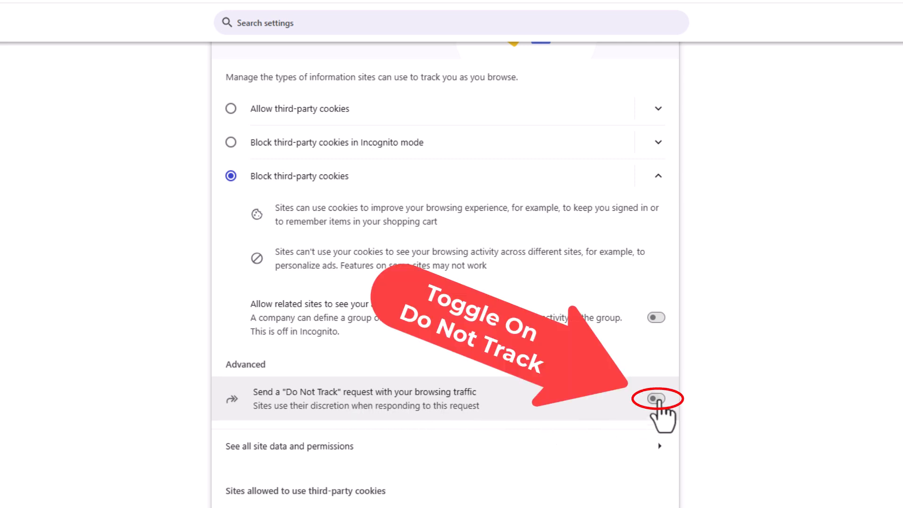
- Switch on 'Send a Do Not Track request' and confirm it in the dialog
{"action": "left_click", "coordinate": [656, 398]}
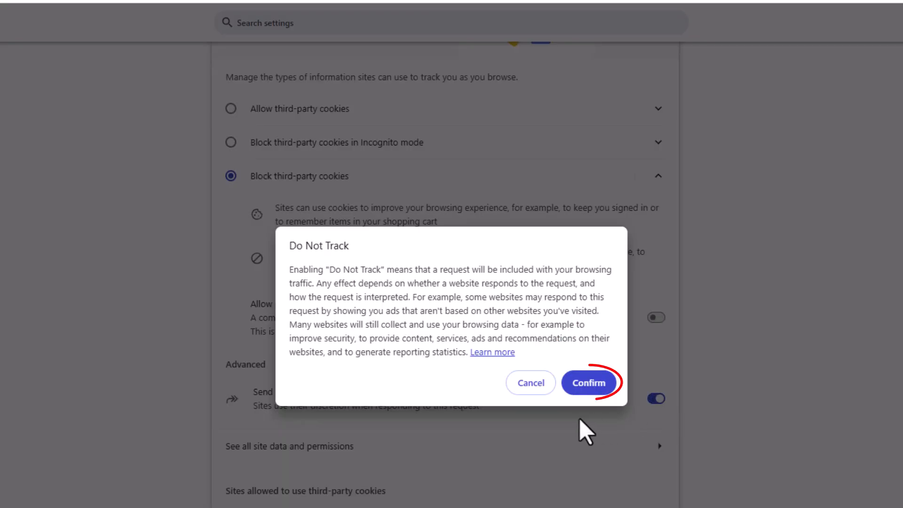
{"action": "left_click", "coordinate": [588, 382]}
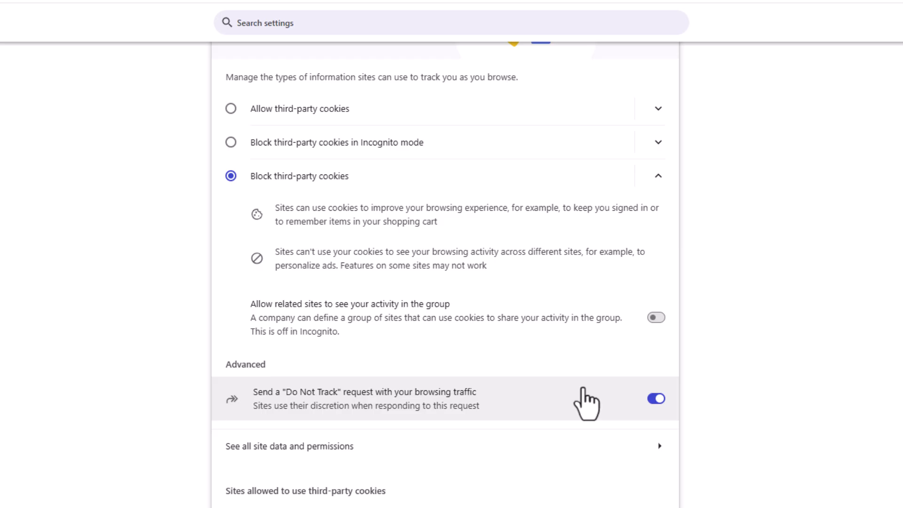
{"action": "mouse_move", "coordinate": [568, 452]}
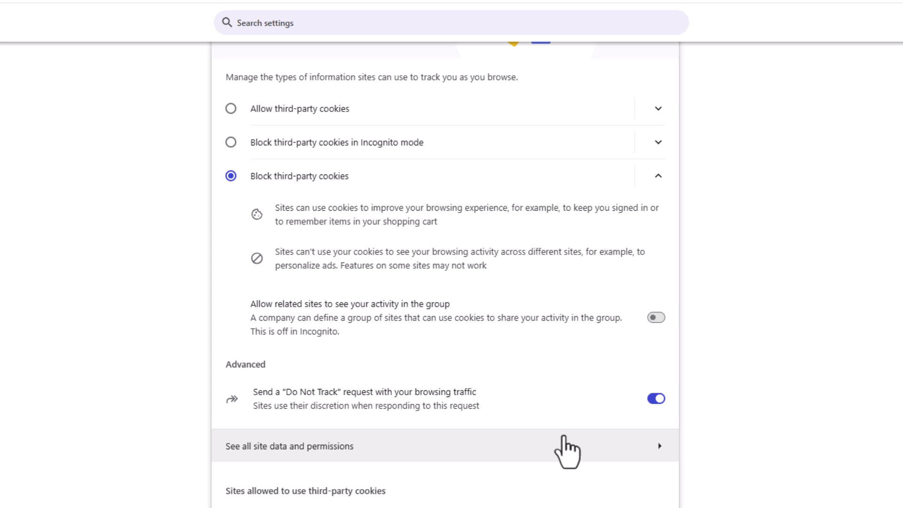